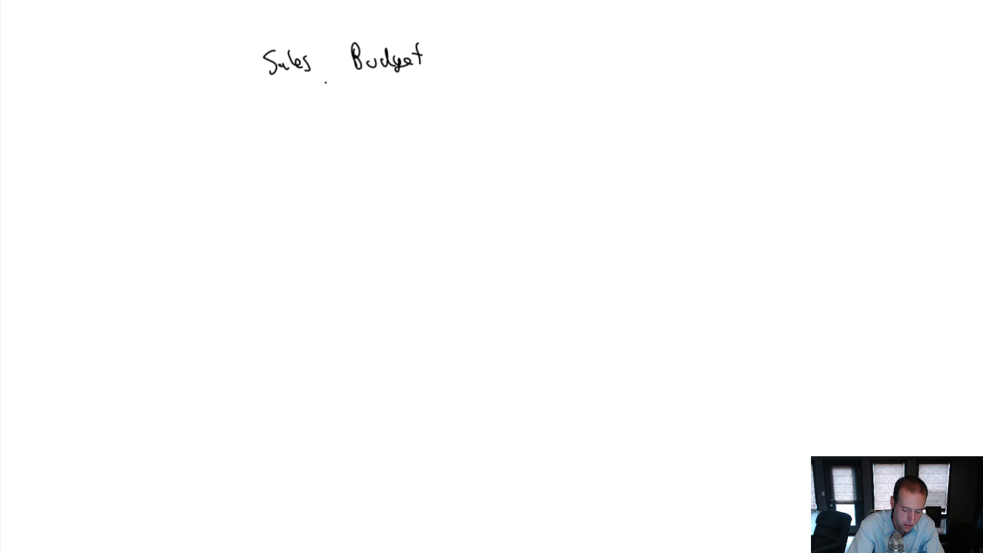
- Draw a handwritten arrow down from 'Sales Budget' toward 'Cash Collections'
left_click_drag(329, 82, 295, 150)
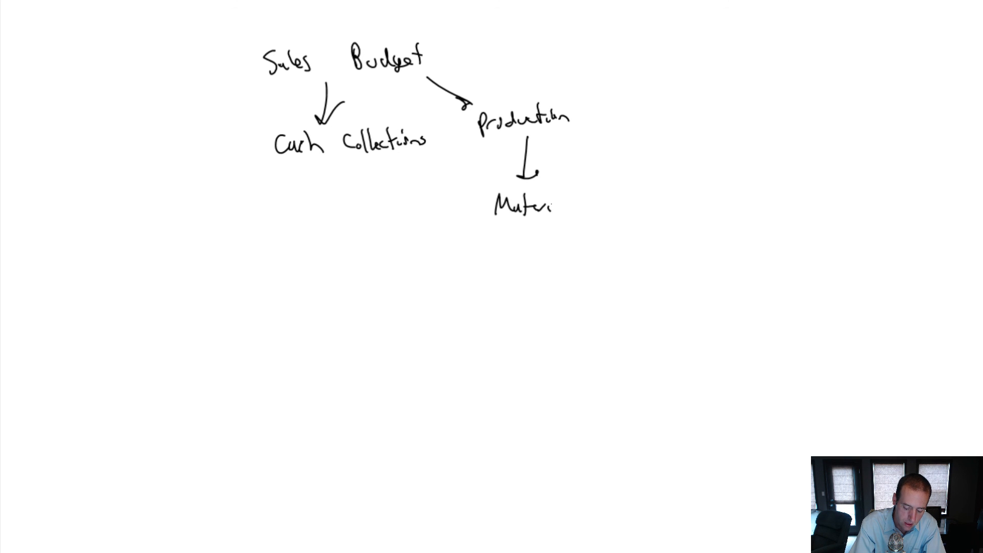
- Right-click on the page while finishing 'Materials purchase' and the 'DLabor' arrows
right_click(737, 228)
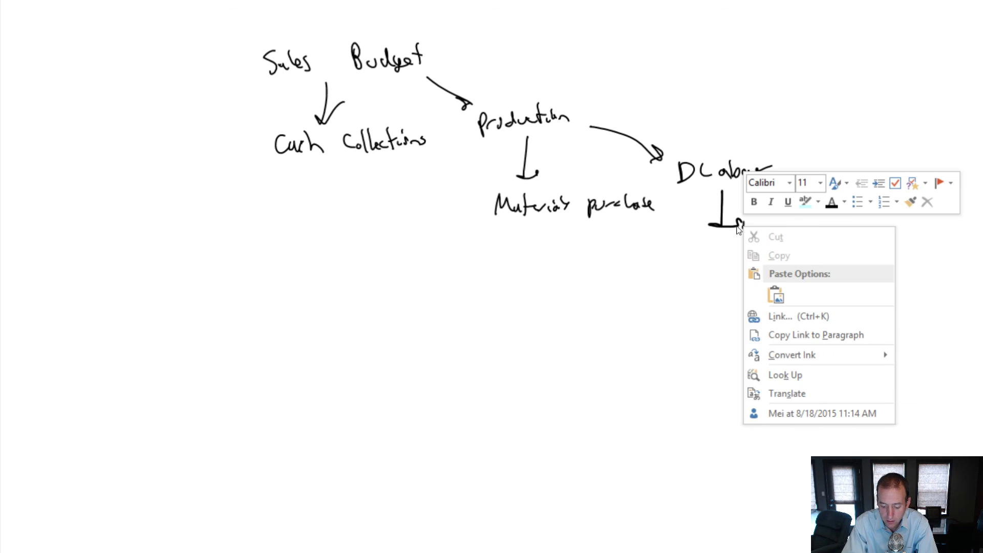